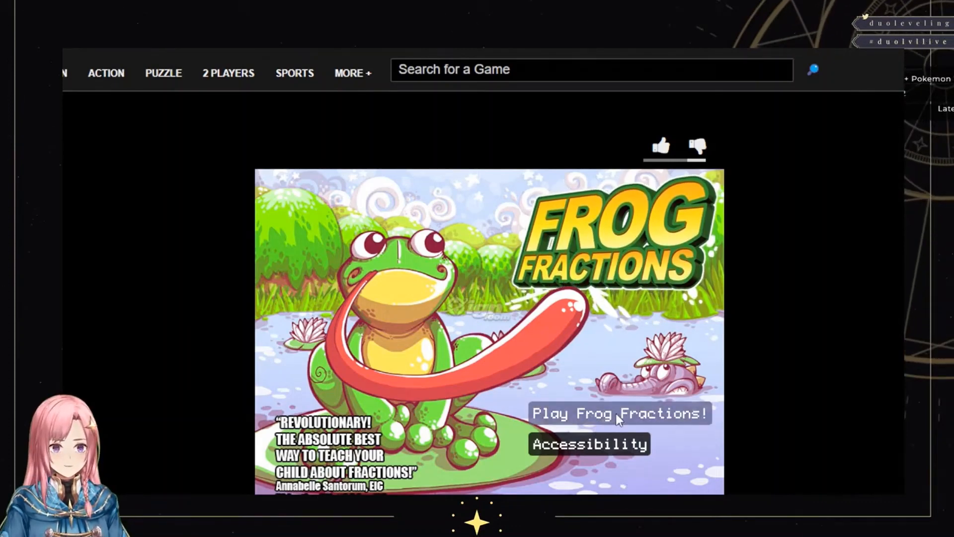
- Start the game with 'Play Frog Fractions!' on the title screen
{"action": "left_click", "coordinate": [618, 414]}
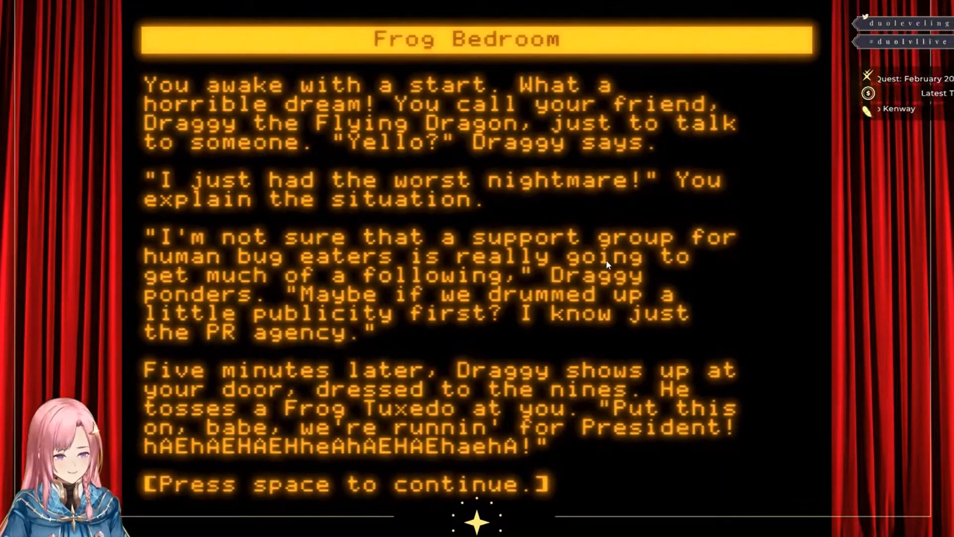
- Continue past the Frog Bedroom presidential-run story with Space
{"action": "key", "text": "space"}
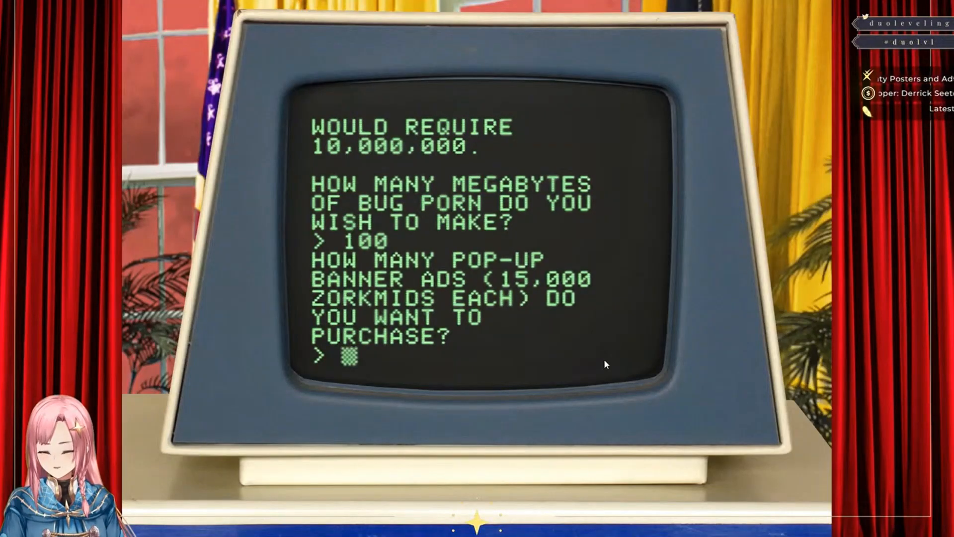
- Enter 1 as the pop-up banner ad quantity at the campaign terminal
{"action": "type", "text": "1"}
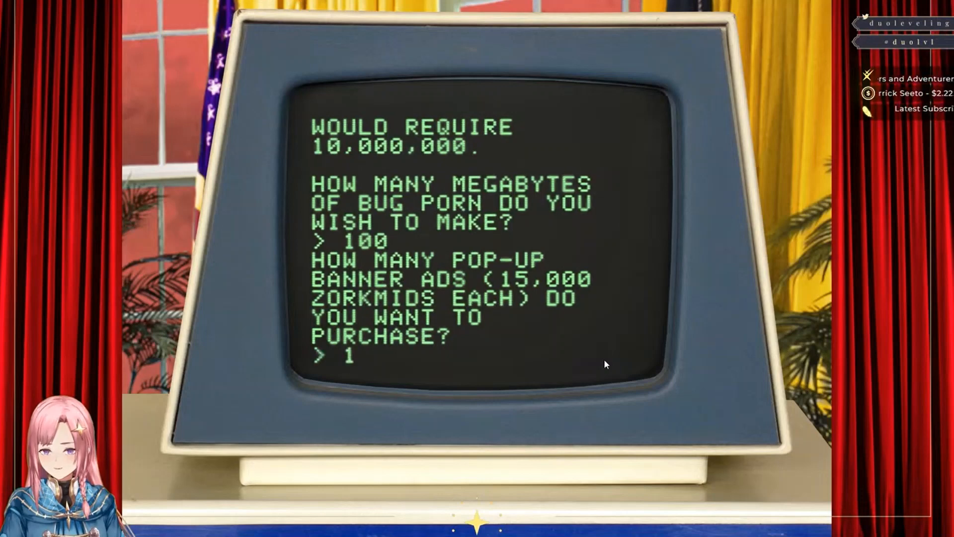